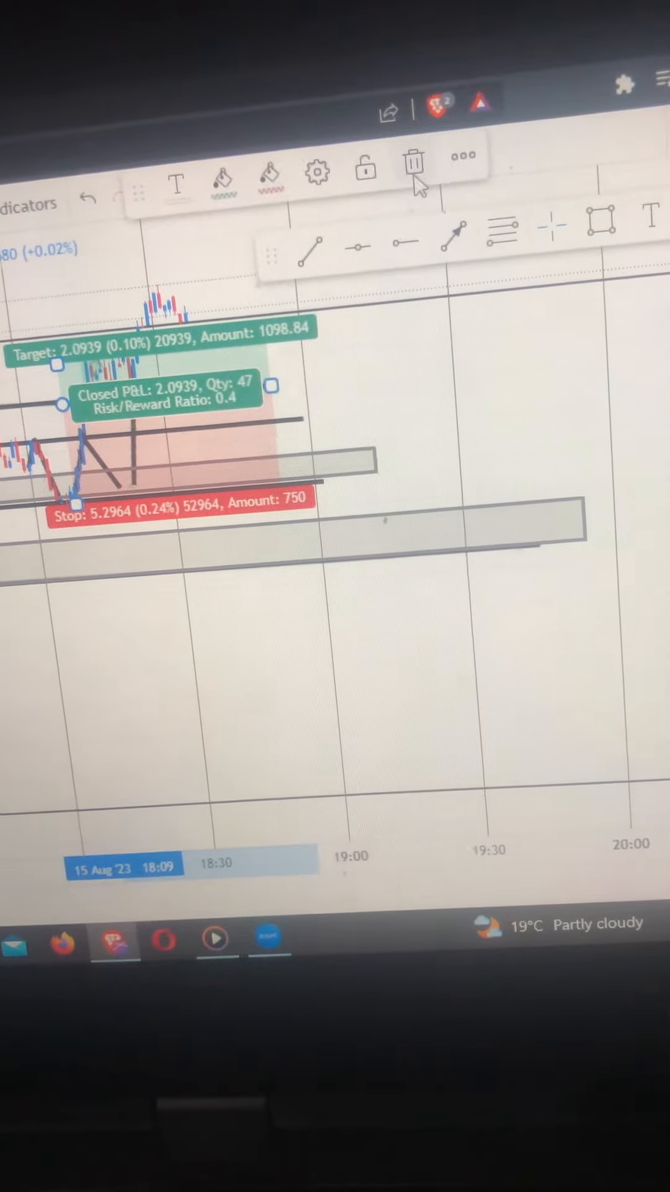
Delete the long-position target/stop box, keeping the drawn zones and lines, and pick the line tool
left_click(412, 163)
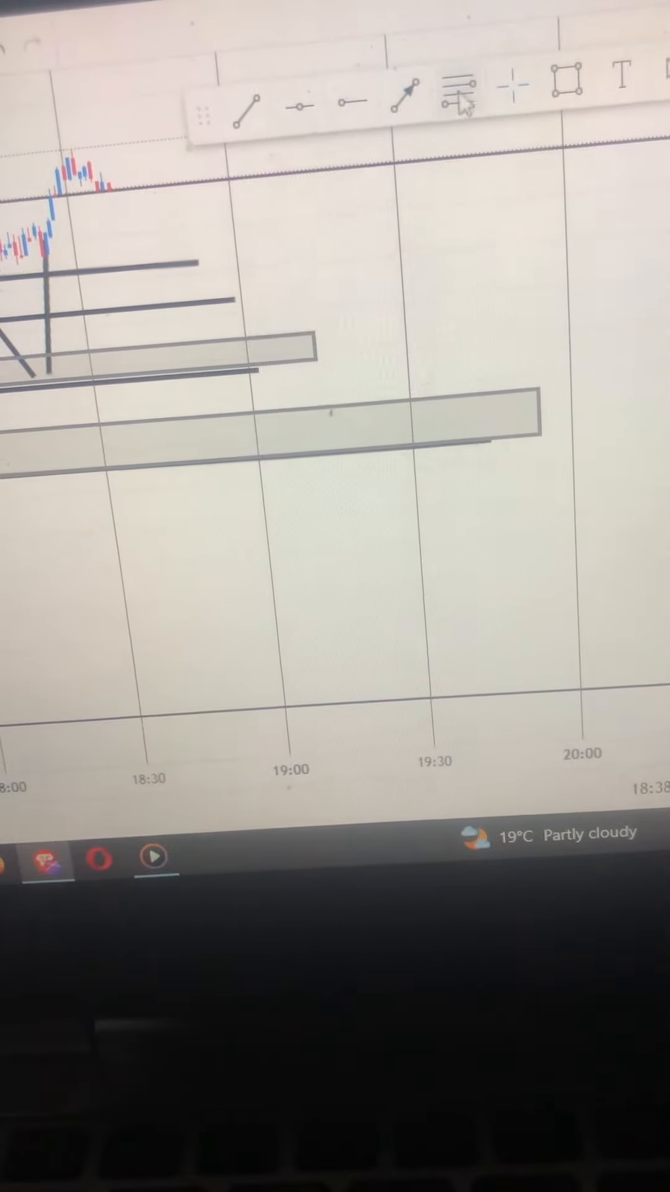
left_click(454, 91)
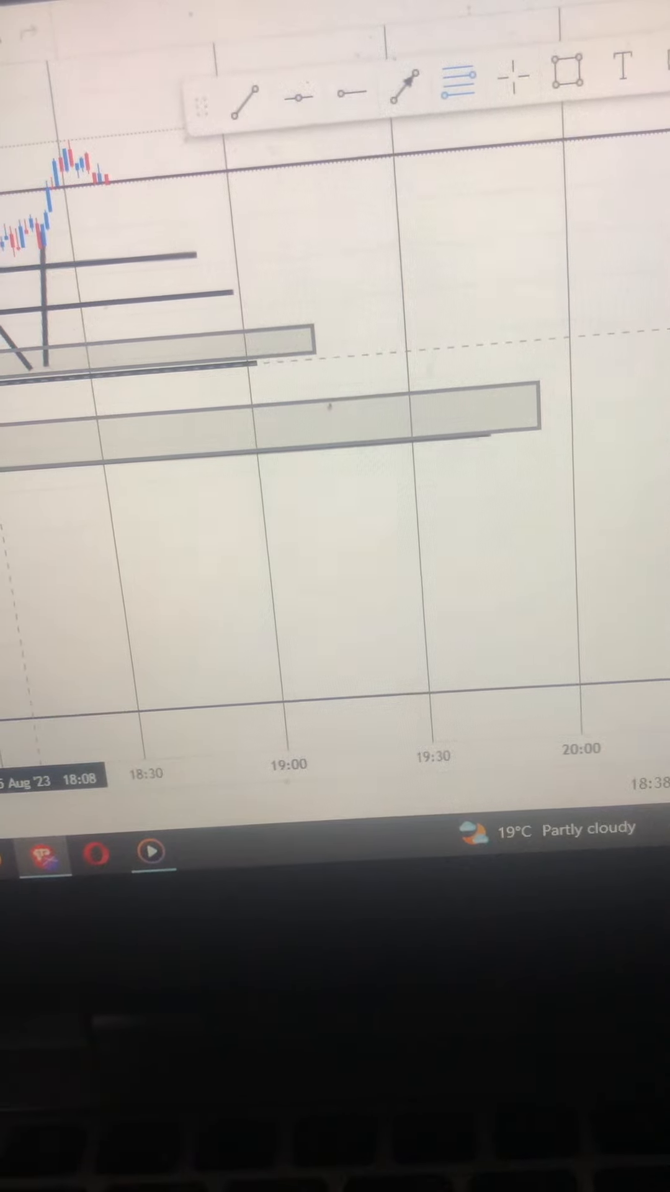